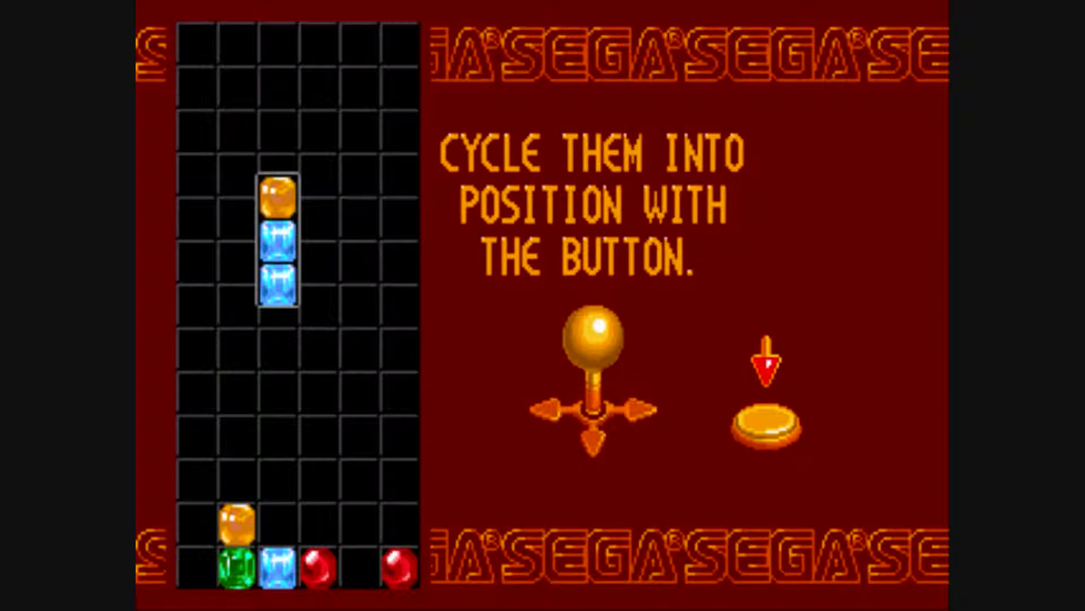
# - Skip the tutorial demo, choose 1 Player, and highlight Medium on Select Level
pyautogui.press('space')
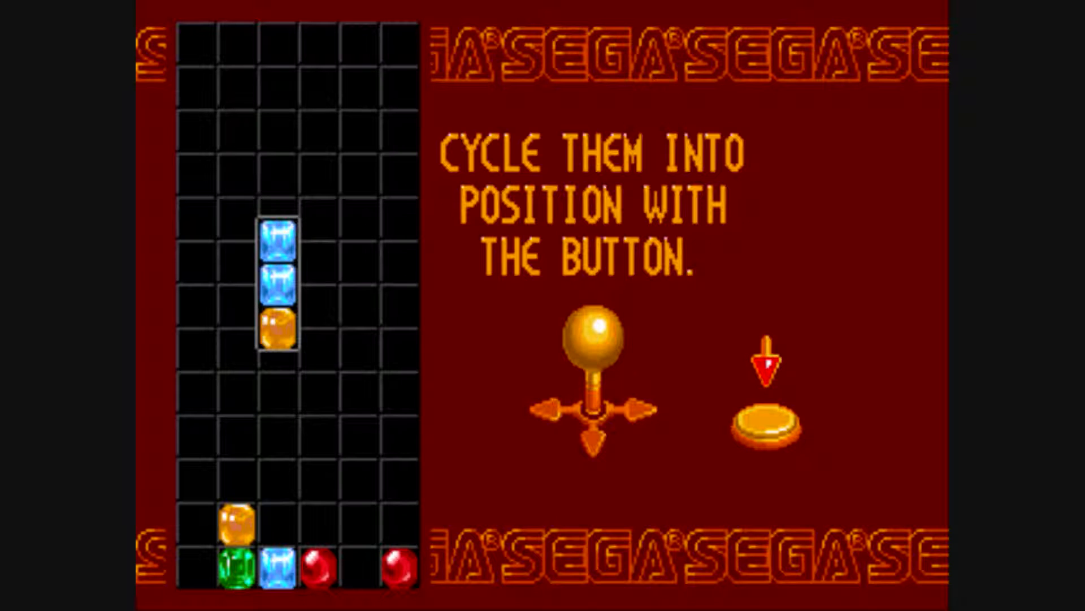
pyautogui.press('space')
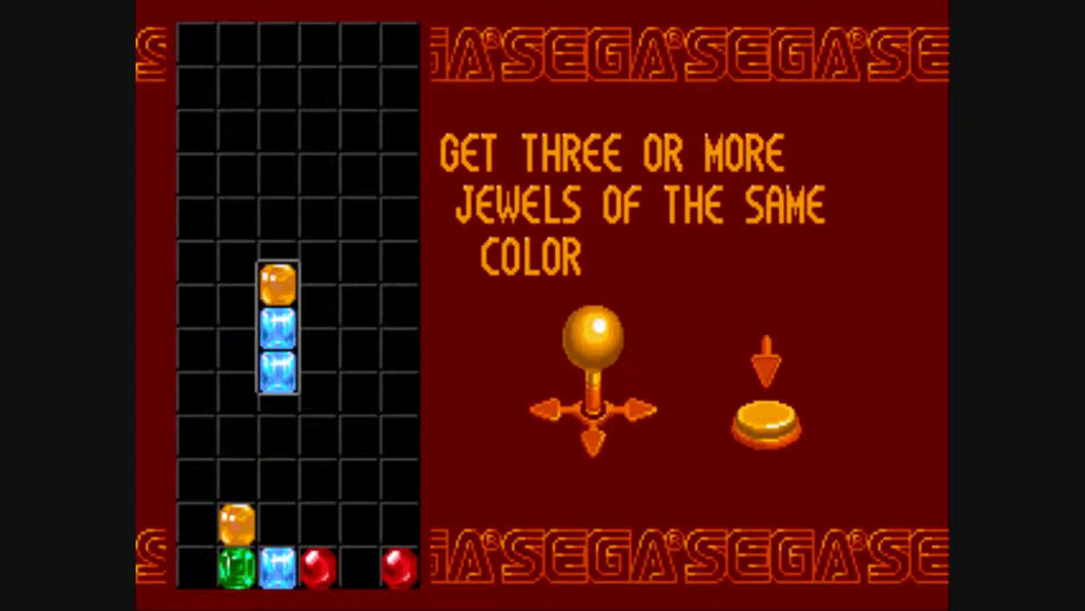
pyautogui.press('Down')
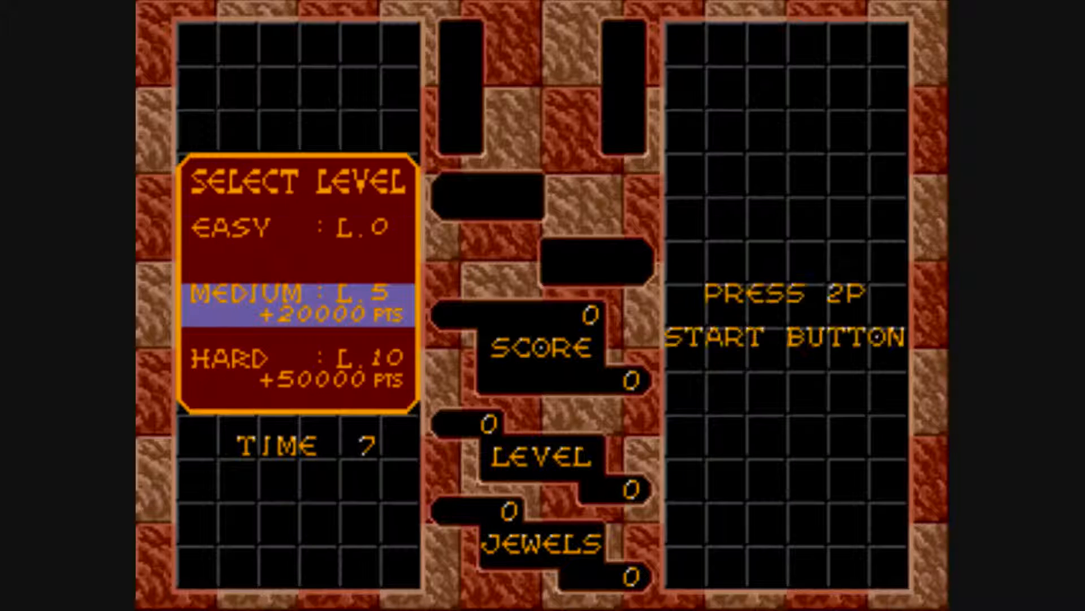
# - Pick Easy (L.0) as the starting level and begin dropping the first jewels
pyautogui.press('up')
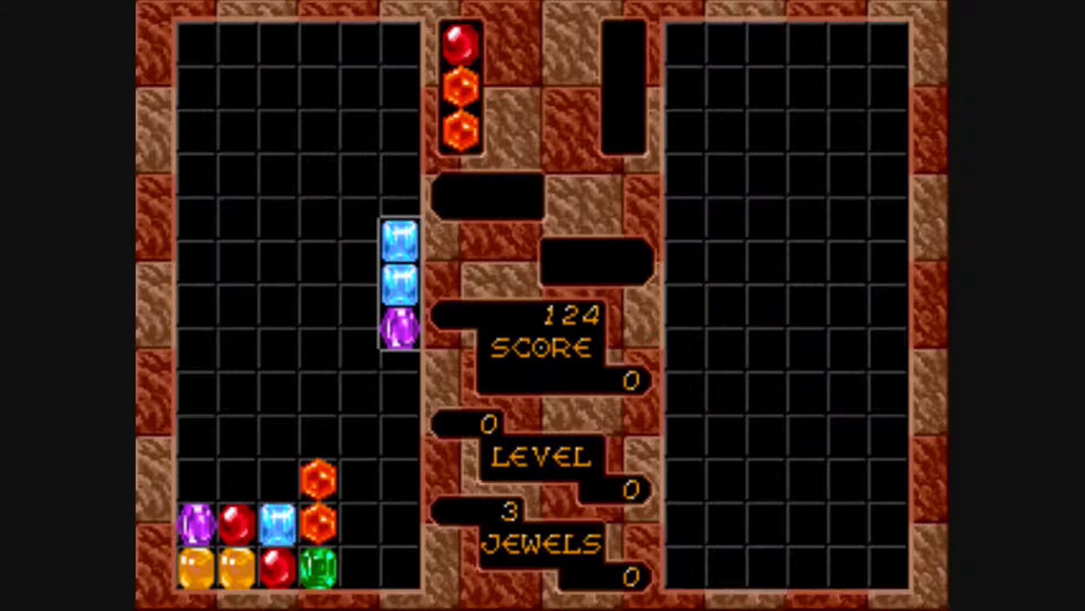
# - Reorder and position falling columns to clear 44 jewels, reaching 945 points at level 1
pyautogui.press('Down')
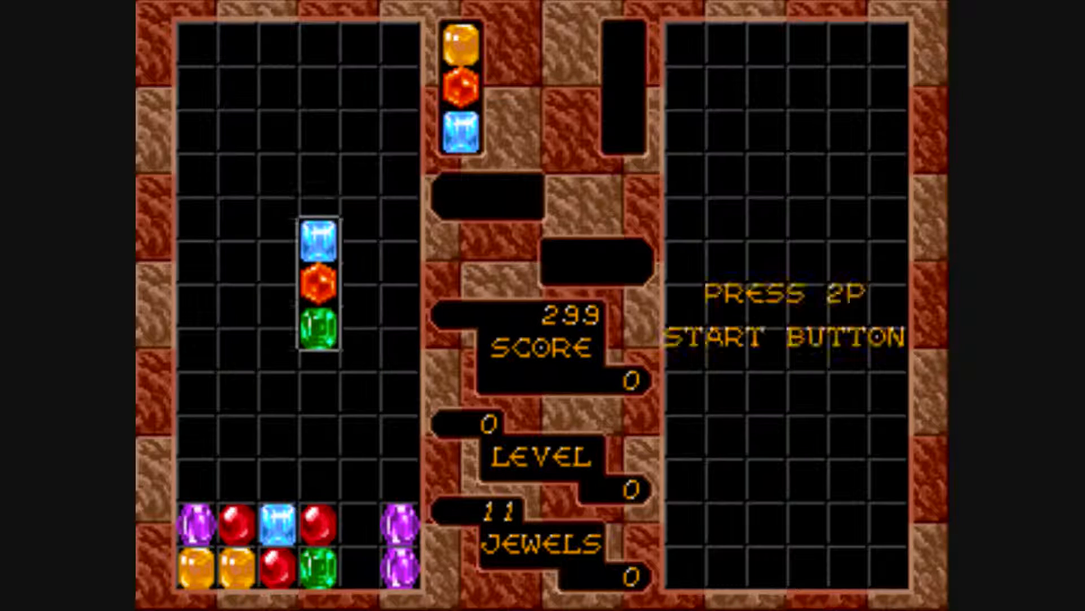
pyautogui.press('Left')
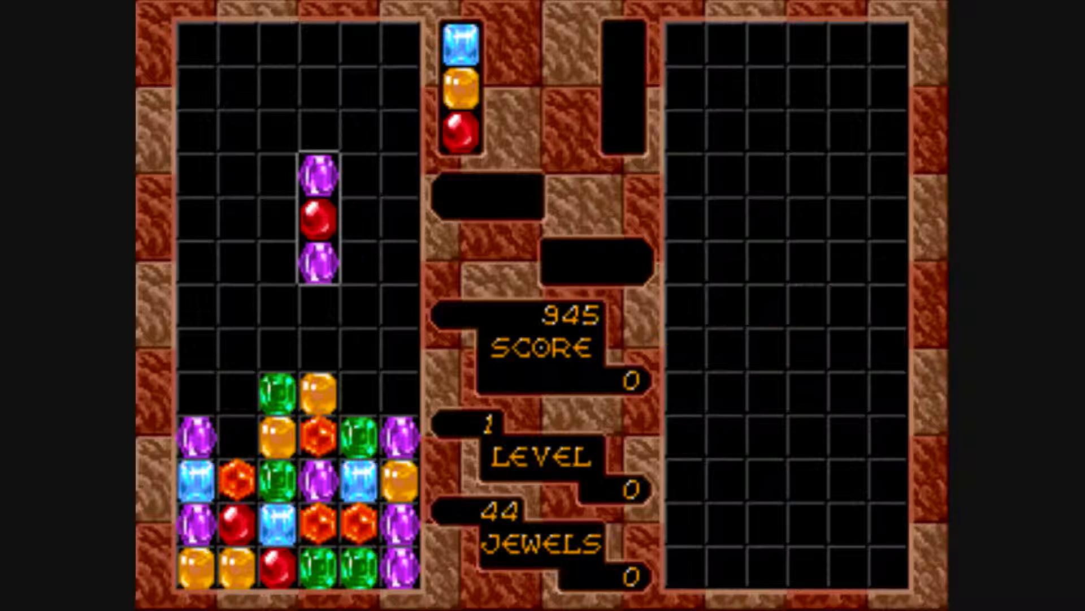
pyautogui.press('p')
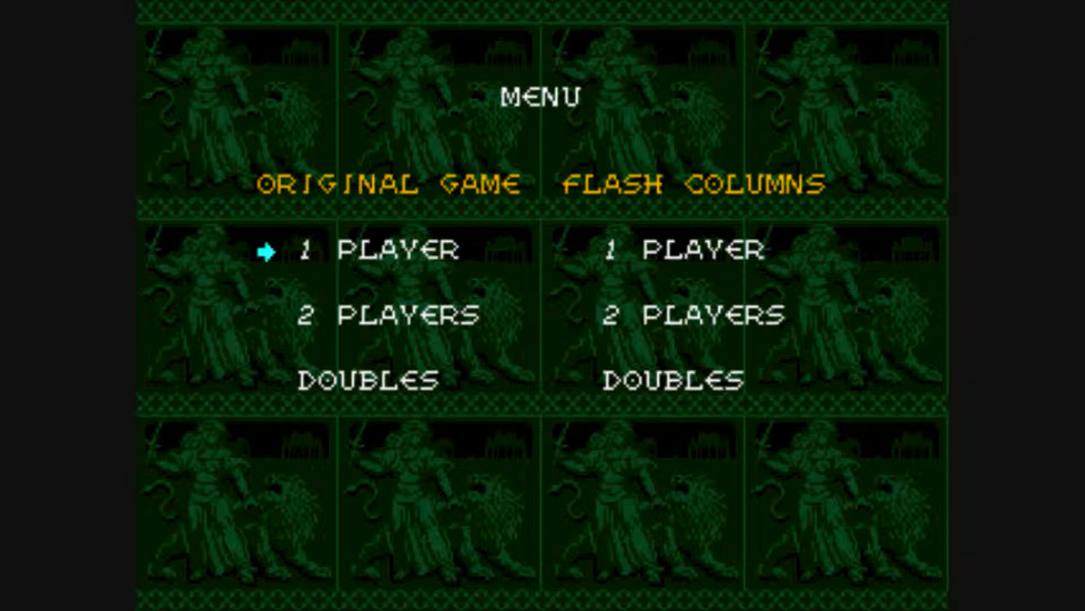
# - Move the menu cursor past Original 2 Players to the Flash Columns two-player option
pyautogui.press('Down')
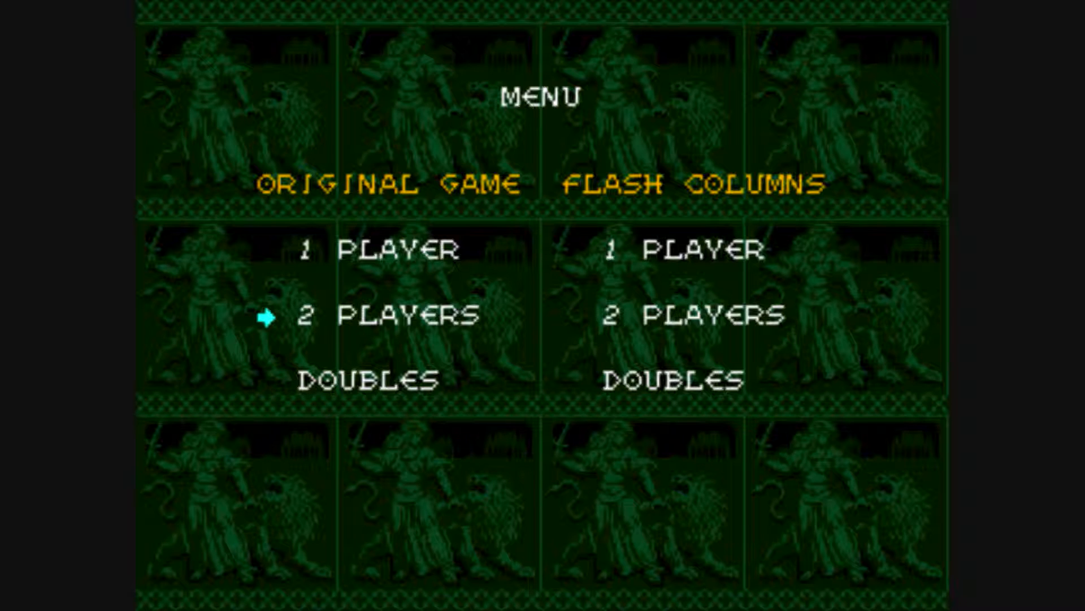
pyautogui.press('Down')
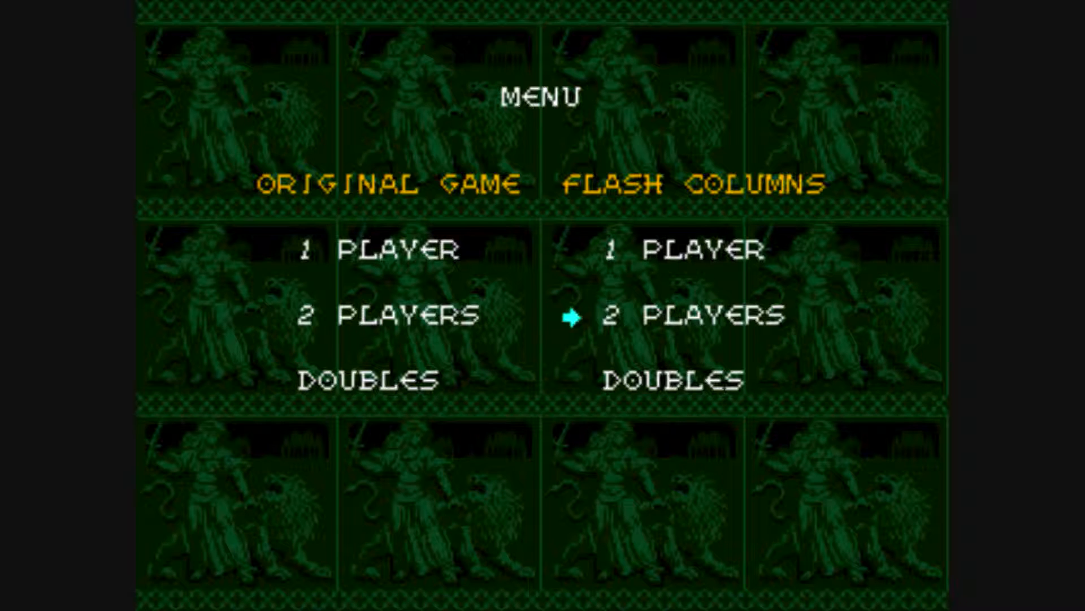
pyautogui.press('Return')
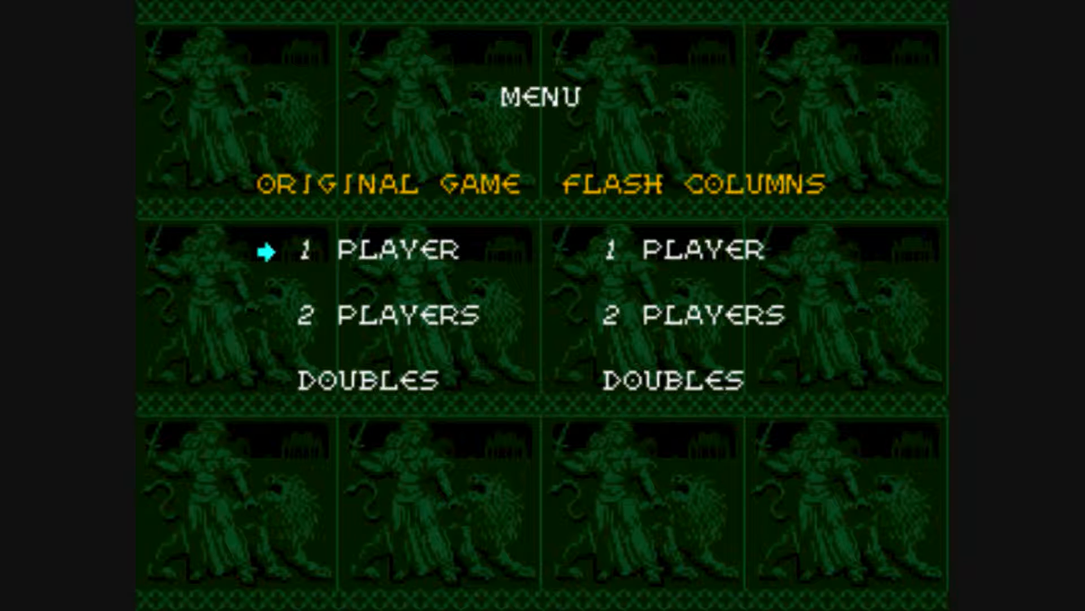
# - Launch a new Original Game for one player
pyautogui.press('Return')
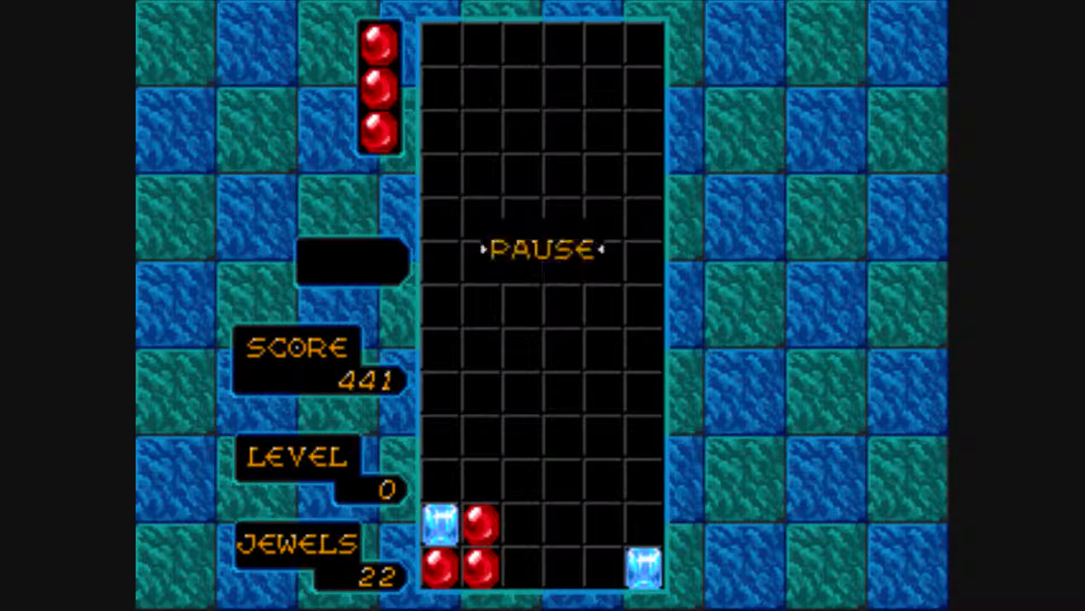
# - Pause the Original game at 441 points with 22 jewels cleared
pyautogui.press('p')
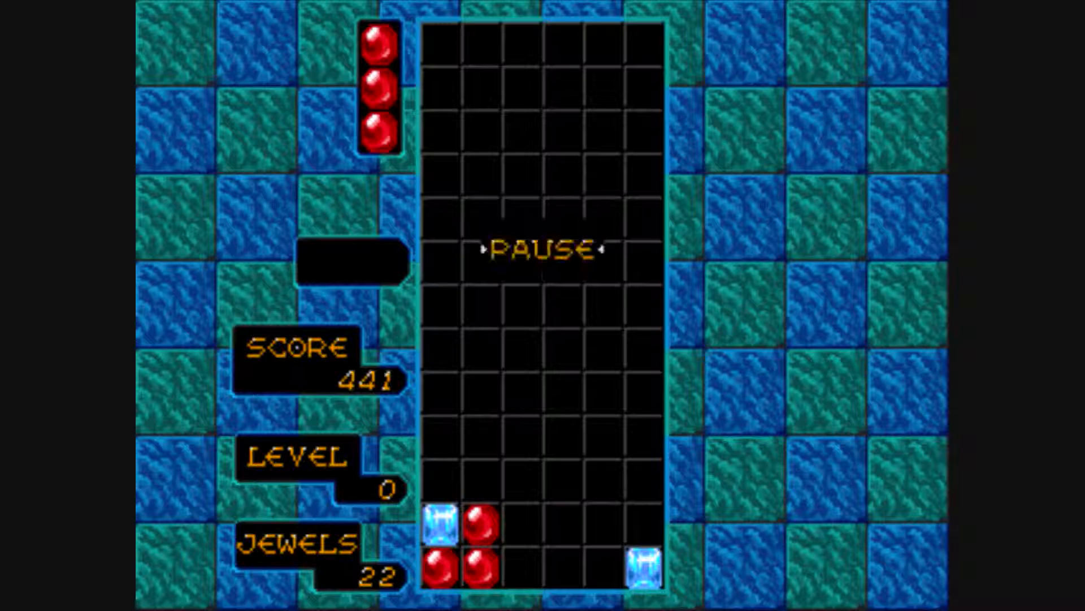
pyautogui.press('p')
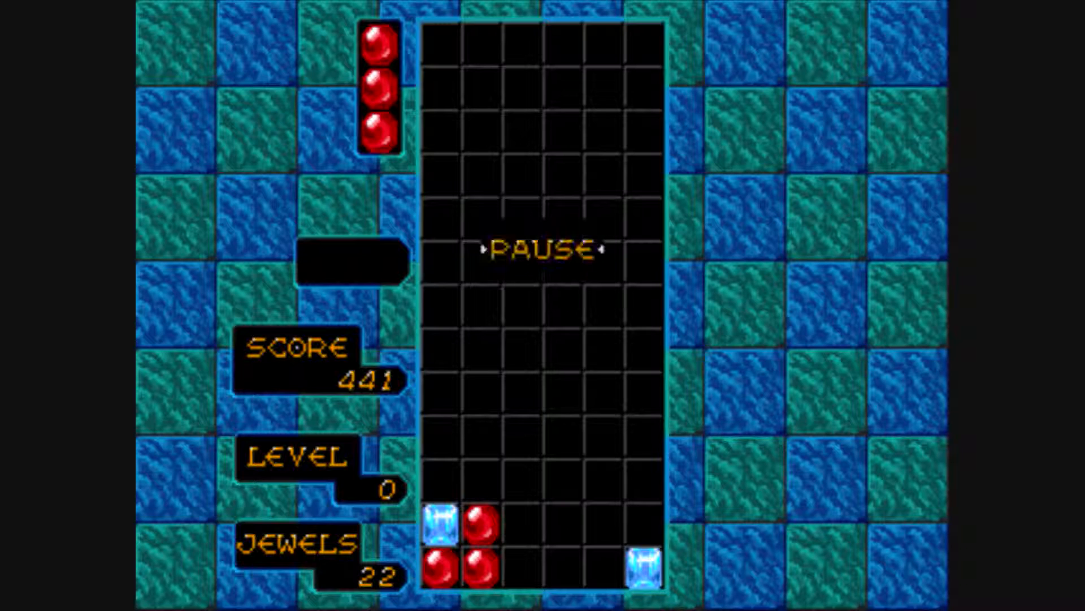
pyautogui.press('p')
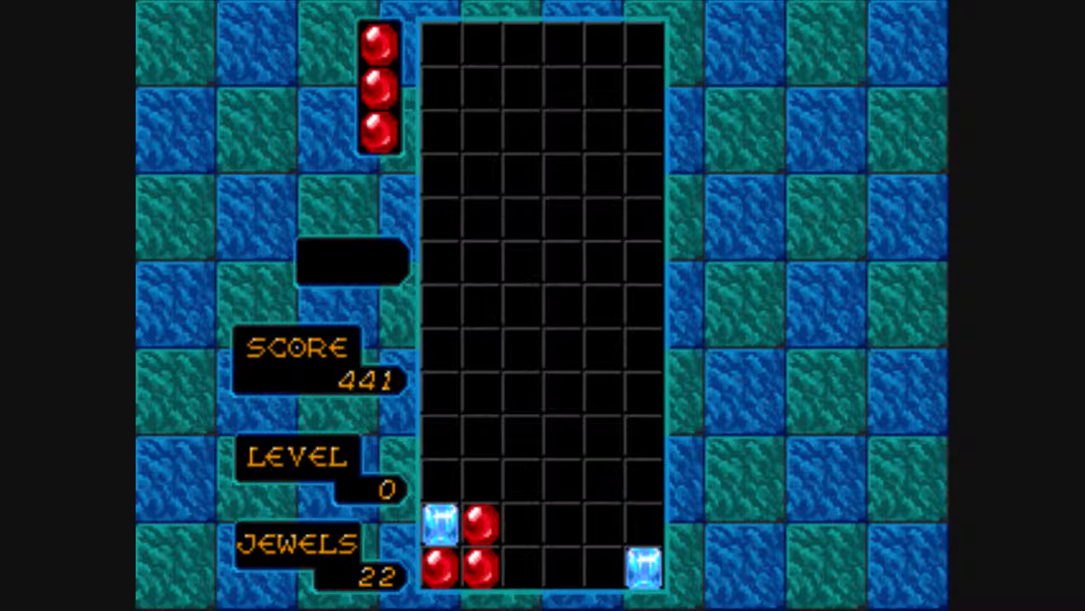
pyautogui.press('p')
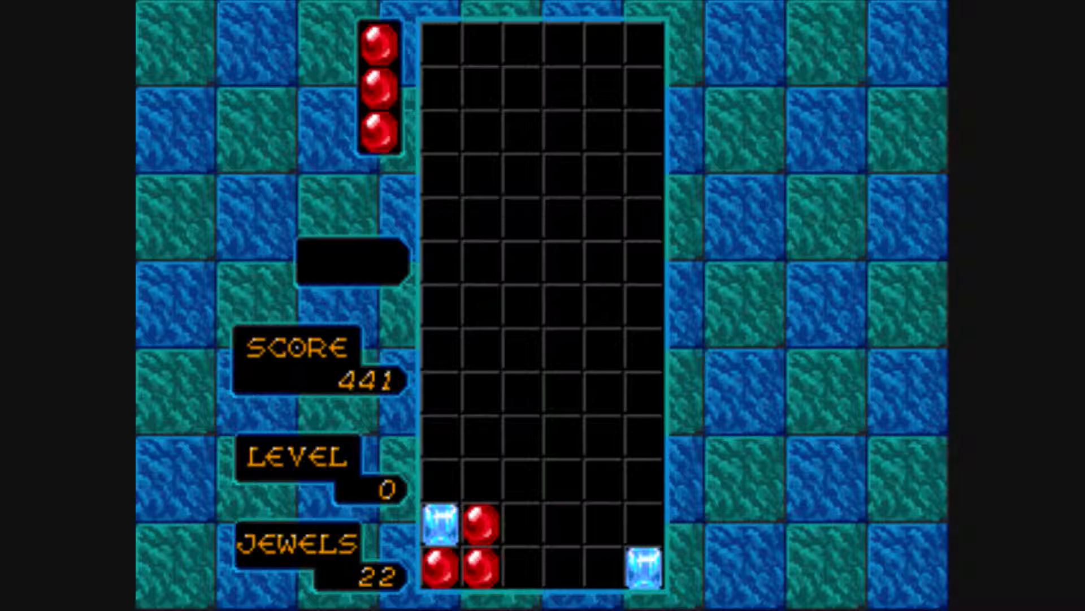
pyautogui.press('p')
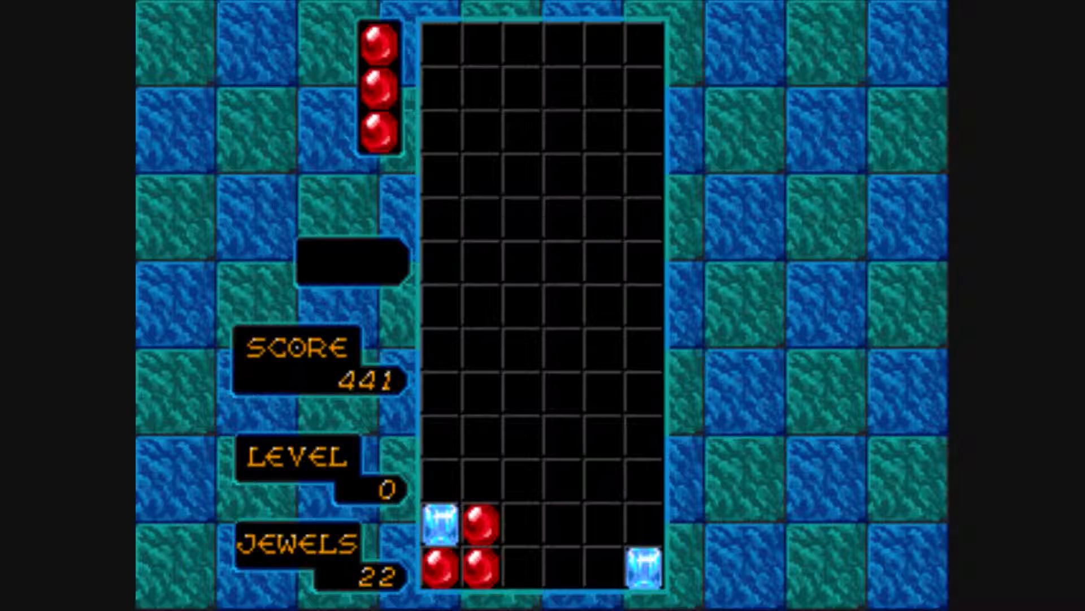
pyautogui.press('p')
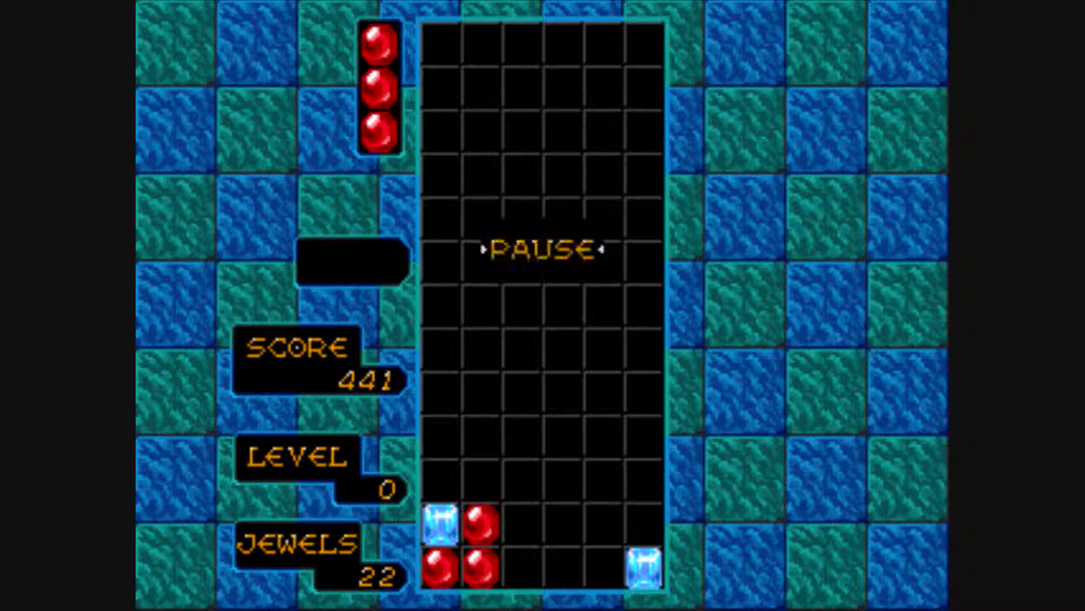